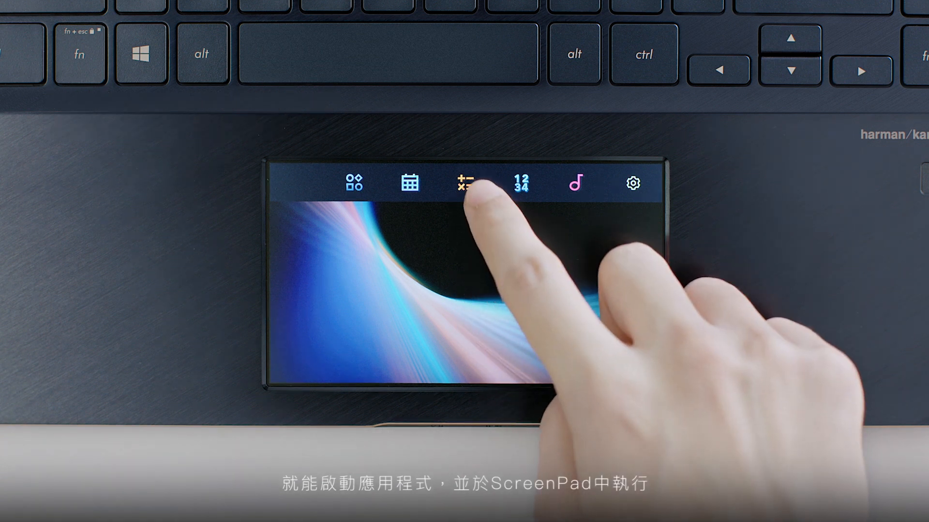
# - Try a built-in ScreenPad app and close the April 2018 calendar
pyautogui.click(465, 182)
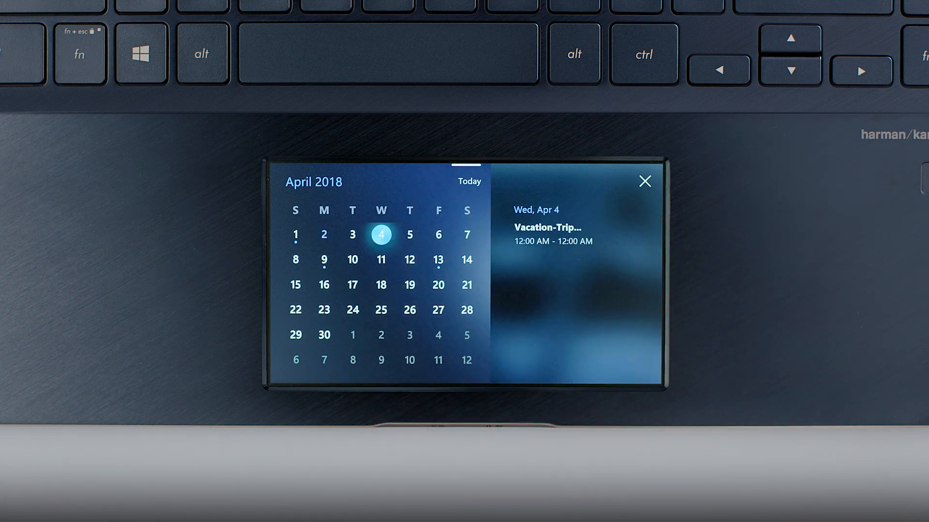
pyautogui.click(324, 260)
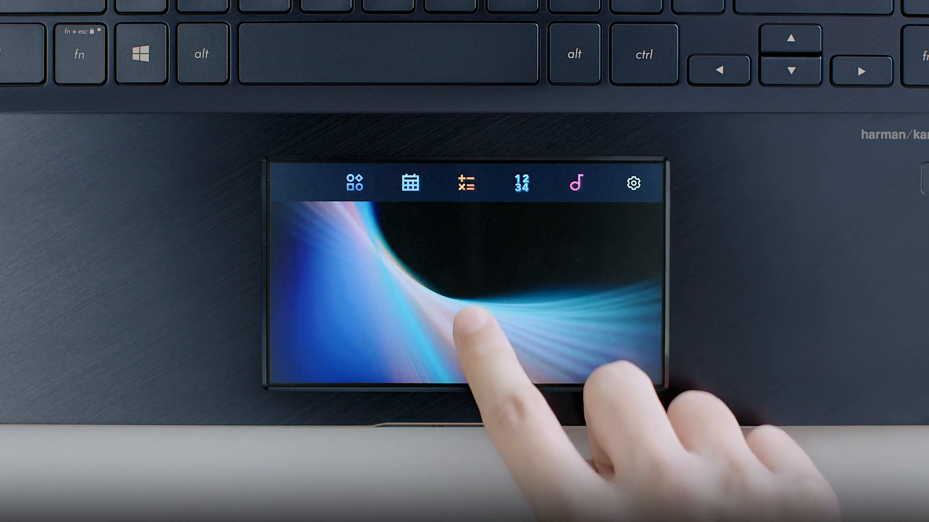
# - Launch the music player, show its playlist and pick the song Illusion
pyautogui.click(577, 184)
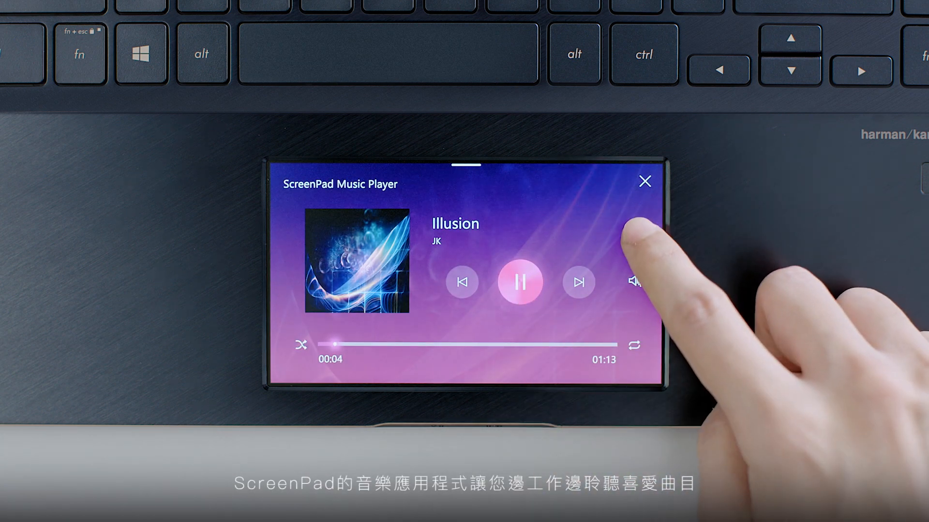
pyautogui.click(635, 224)
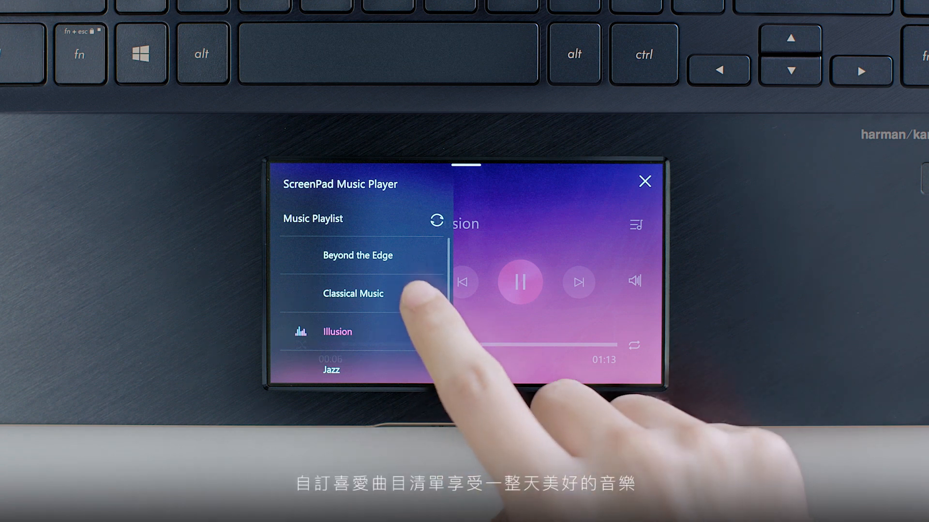
pyautogui.click(356, 255)
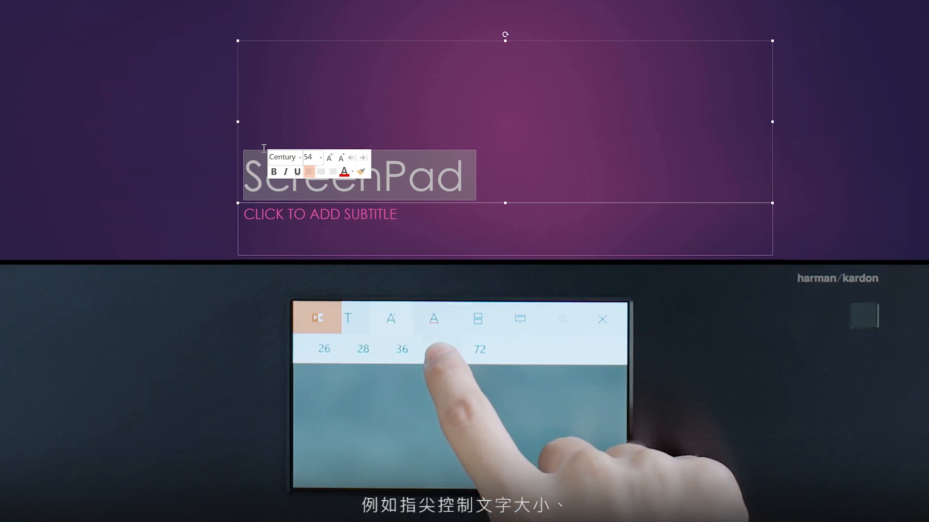
# - Set the ScreenPad title to 72 pt and choose a new font colour
pyautogui.click(480, 349)
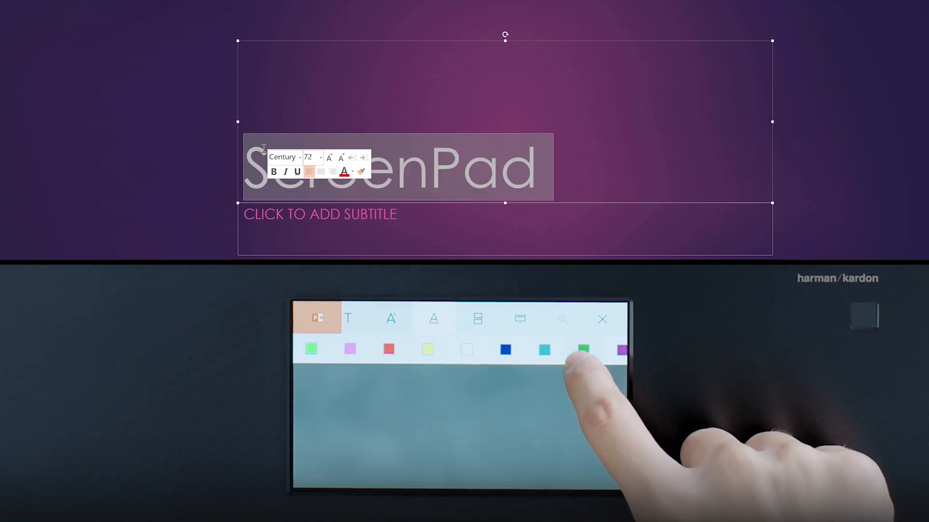
pyautogui.click(583, 350)
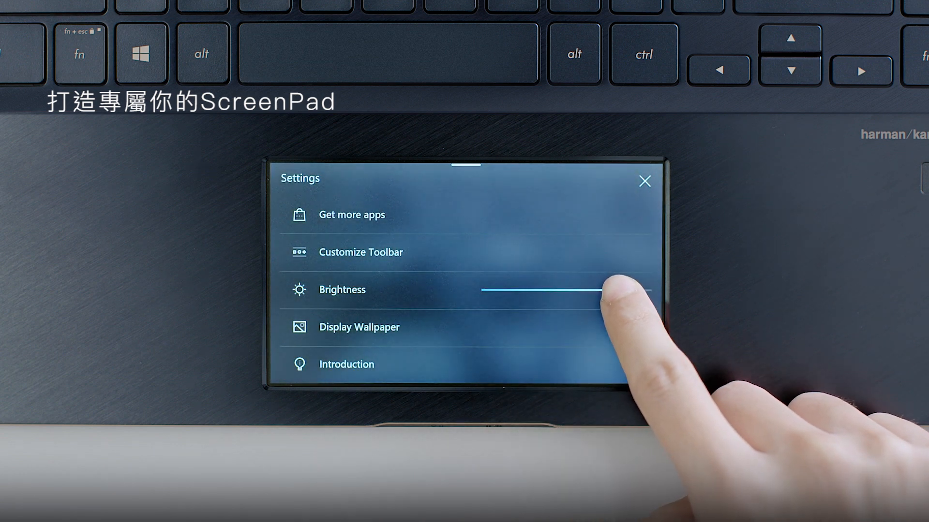
# - Raise the ScreenPad screen brightness to near maximum with the slider
pyautogui.moveTo(604, 290); pyautogui.dragTo(651, 289)
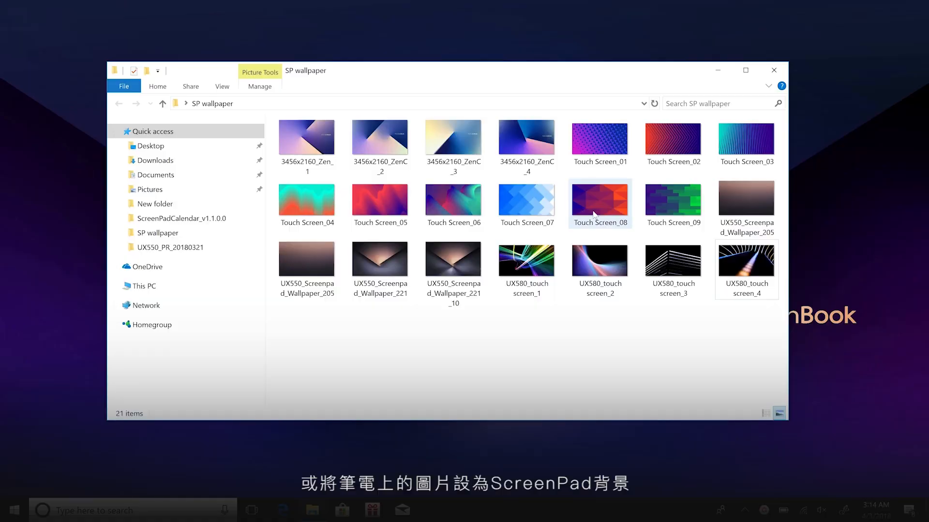
# - Show the context actions for an image in the SP wallpaper folder
pyautogui.rightClick(600, 201)
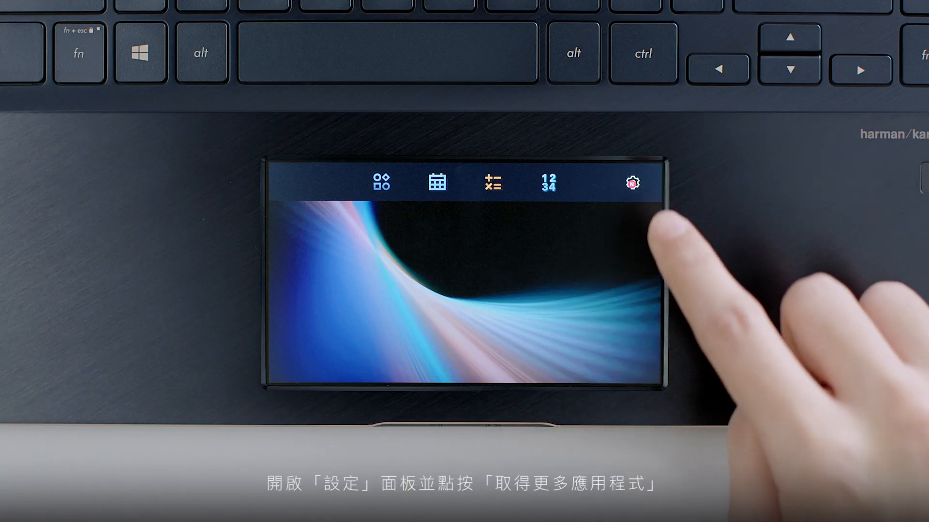
# - Go from ScreenPad settings to Get more apps in the Store
pyautogui.click(631, 186)
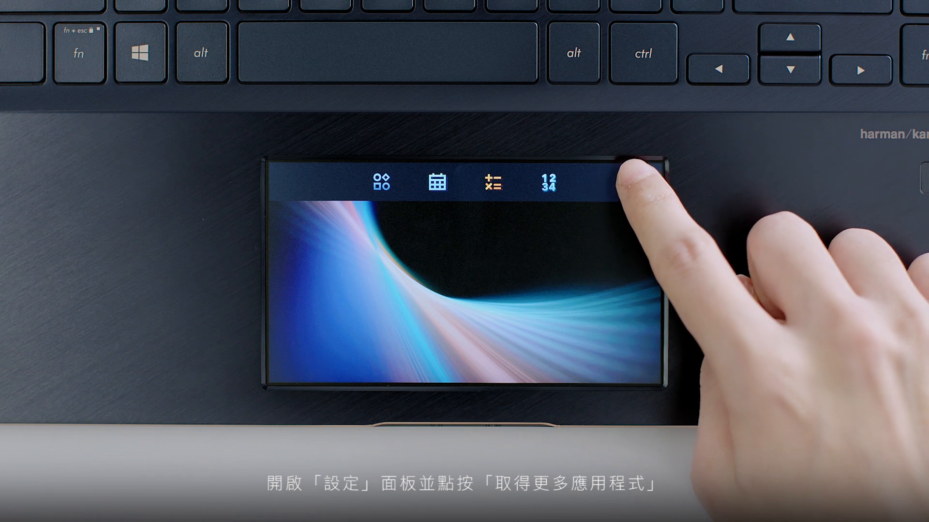
pyautogui.click(630, 170)
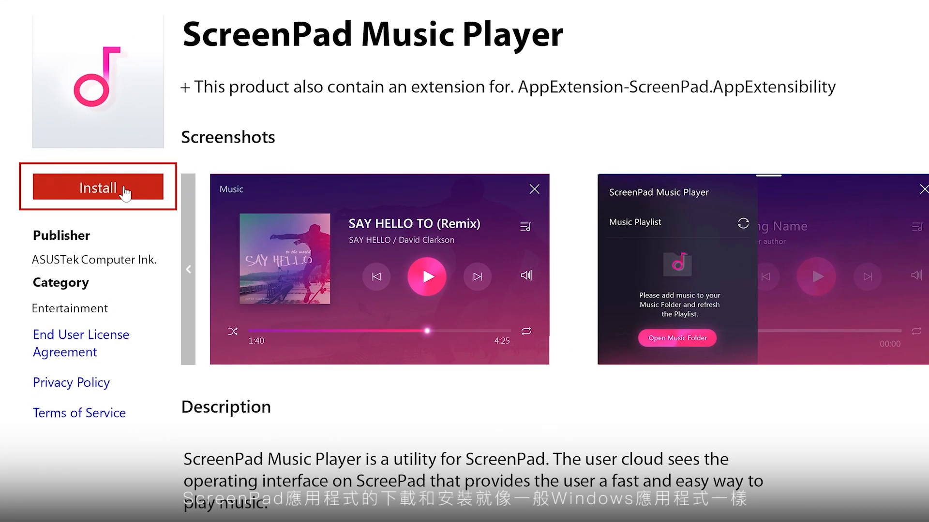
# - Install ScreenPad Music Player from its Microsoft Store page
pyautogui.click(98, 189)
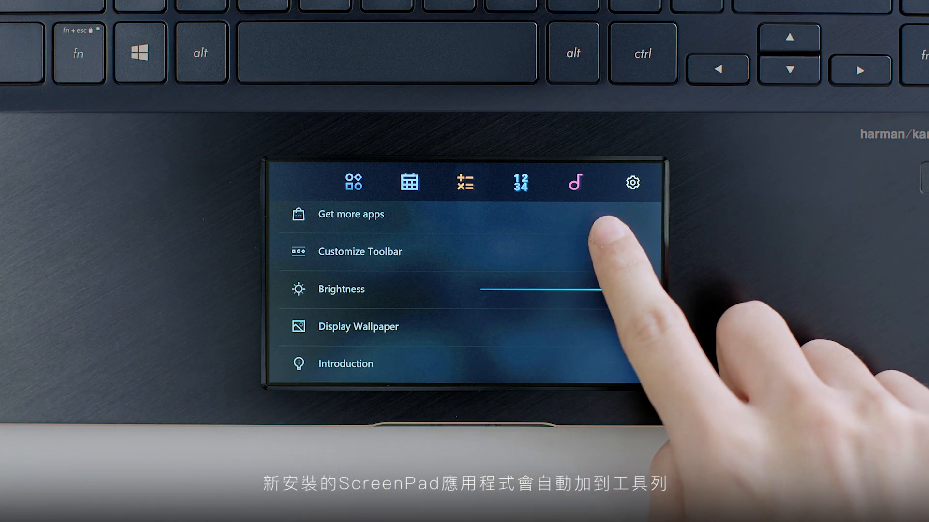
# - Launch the newly installed Music Player from the ScreenPad toolbar
pyautogui.click(574, 182)
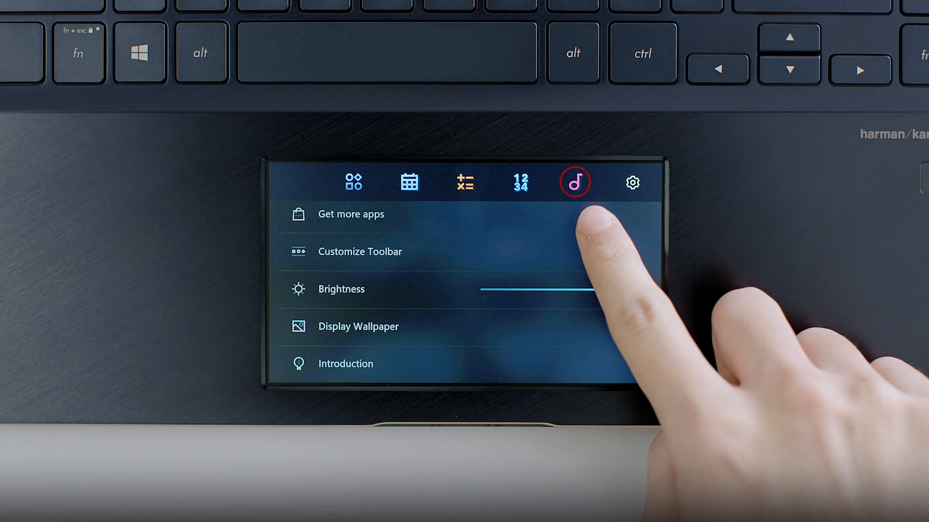